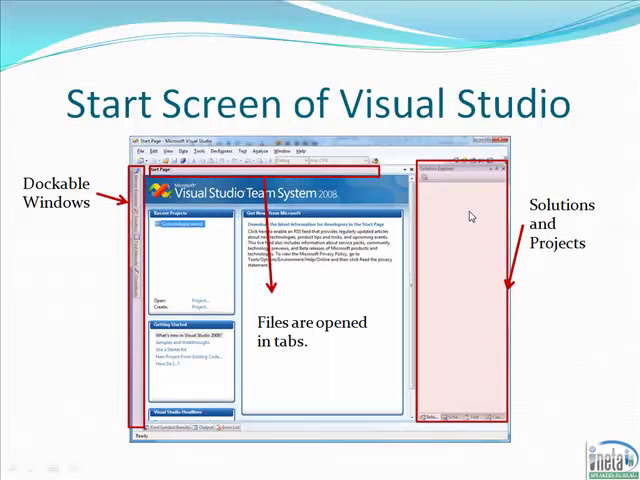
# - Exit the start-screen slide and bring the live Visual Studio workspace forward
pyautogui.press('right')
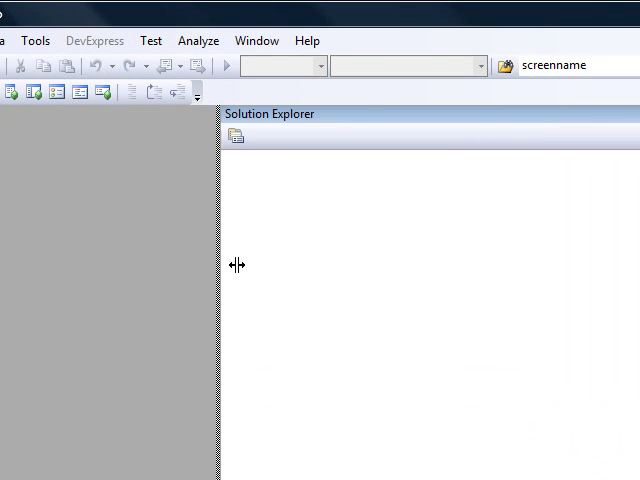
pyautogui.moveTo(236, 264); pyautogui.dragTo(608, 288)
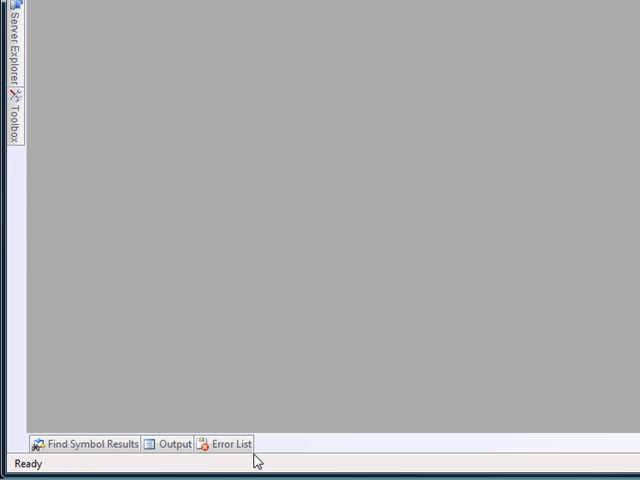
pyautogui.click(230, 444)
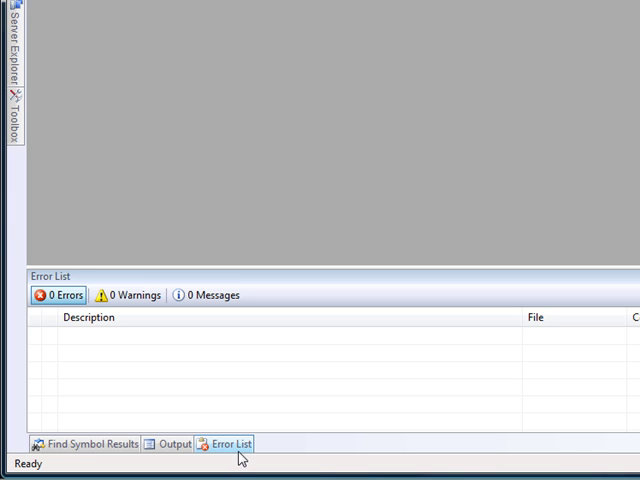
pyautogui.click(228, 444)
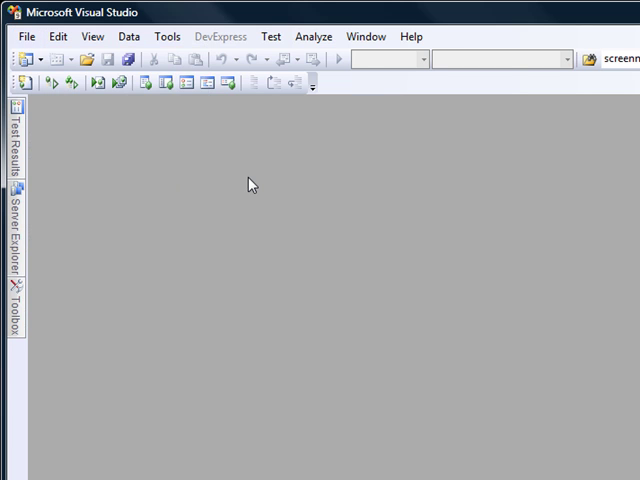
pyautogui.click(168, 36)
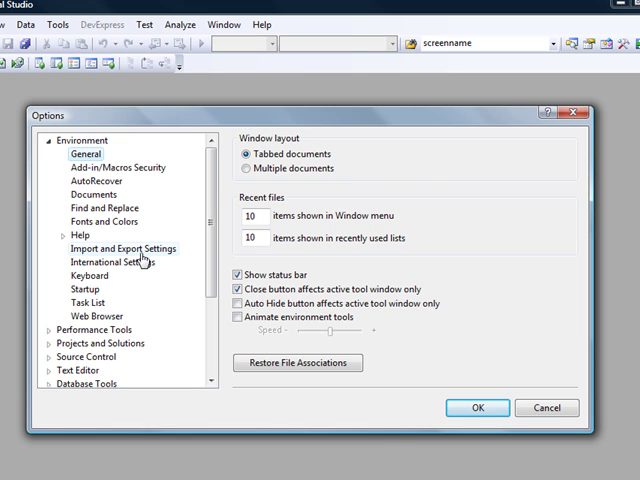
pyautogui.click(124, 248)
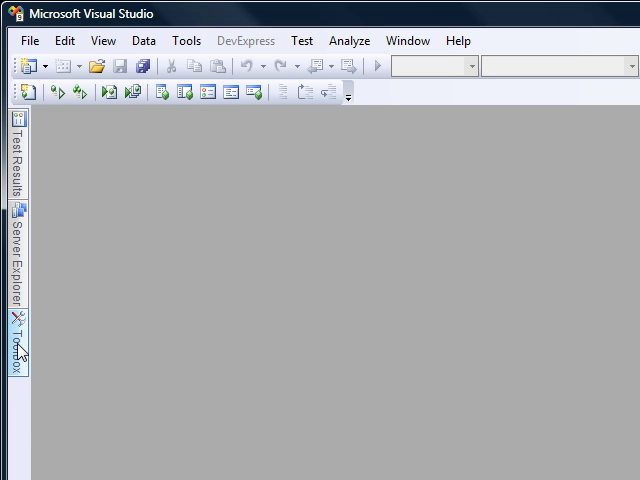
# - Reveal the hidden Toolbox on the left and show its window-positioning choices
pyautogui.click(16, 344)
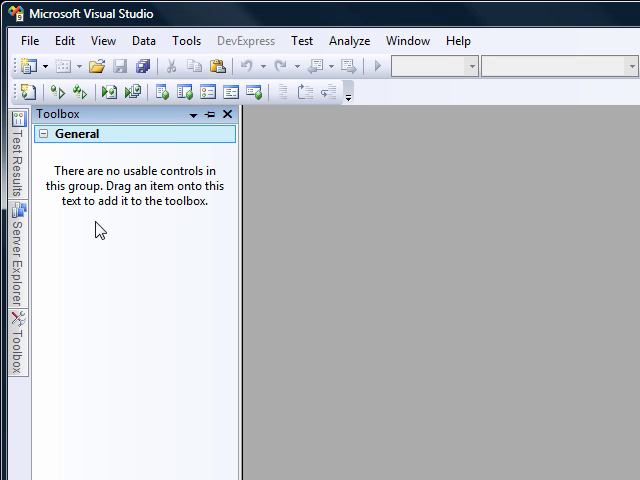
pyautogui.moveTo(148, 122)
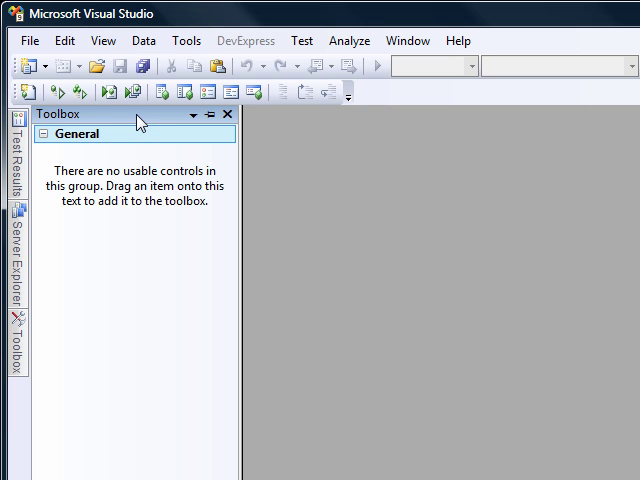
pyautogui.click(204, 114)
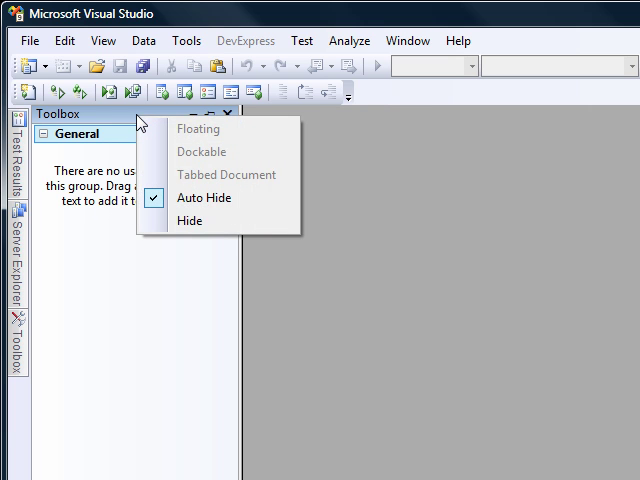
pyautogui.moveTo(104, 196)
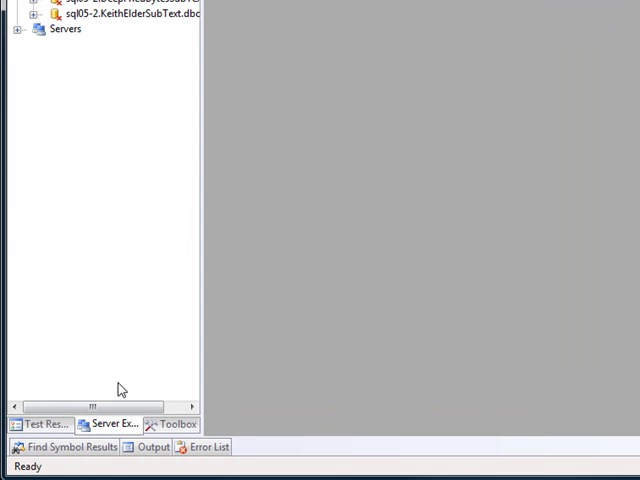
# - Make the Toolbox a Floating window and move it out over the document area
pyautogui.click(176, 424)
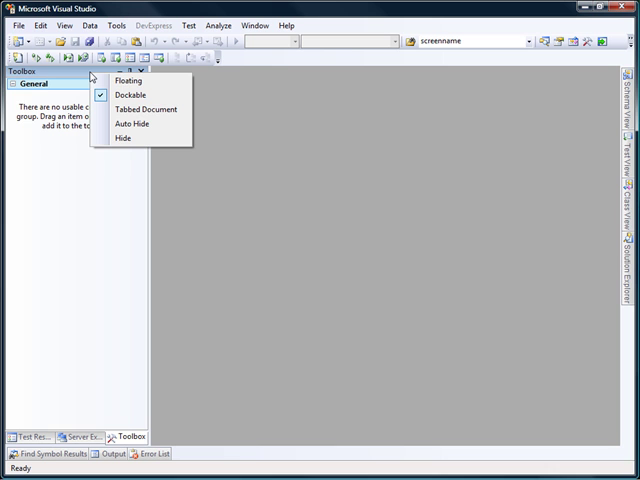
pyautogui.click(128, 80)
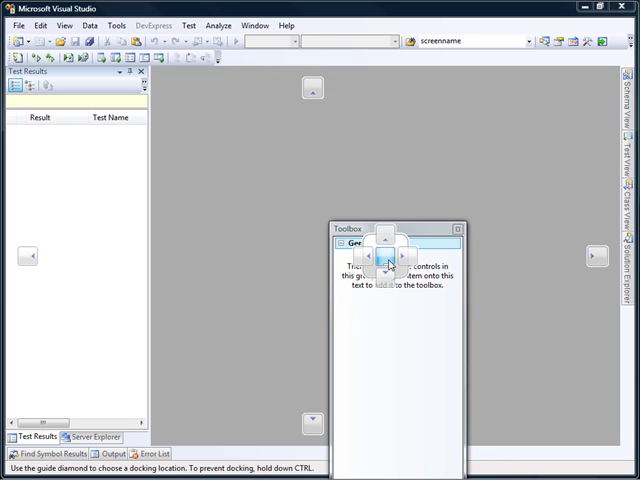
pyautogui.moveTo(388, 264); pyautogui.dragTo(596, 258)
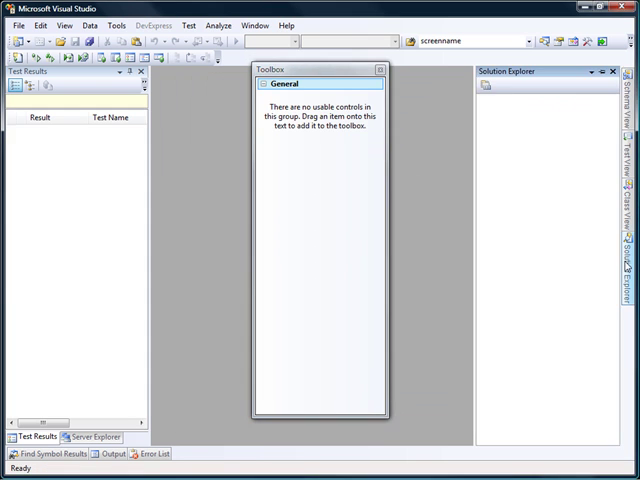
pyautogui.moveTo(604, 72)
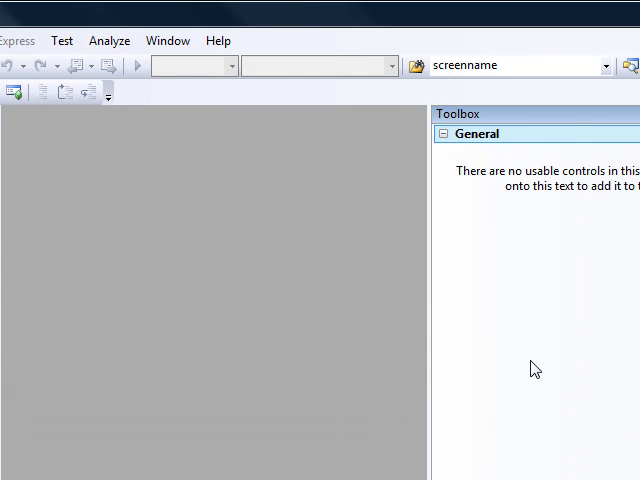
pyautogui.moveTo(568, 102)
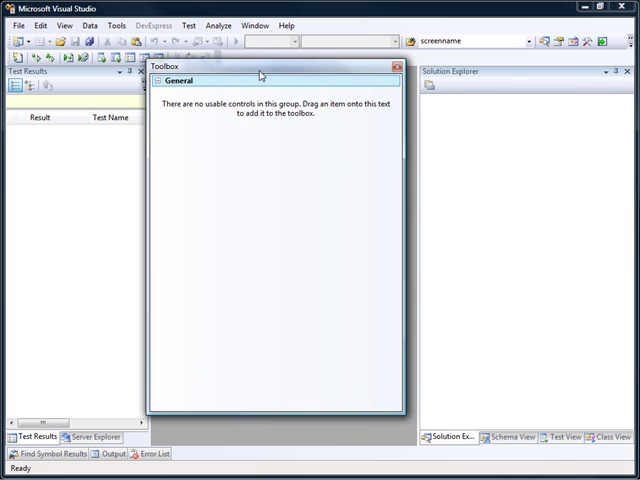
pyautogui.moveTo(286, 96)
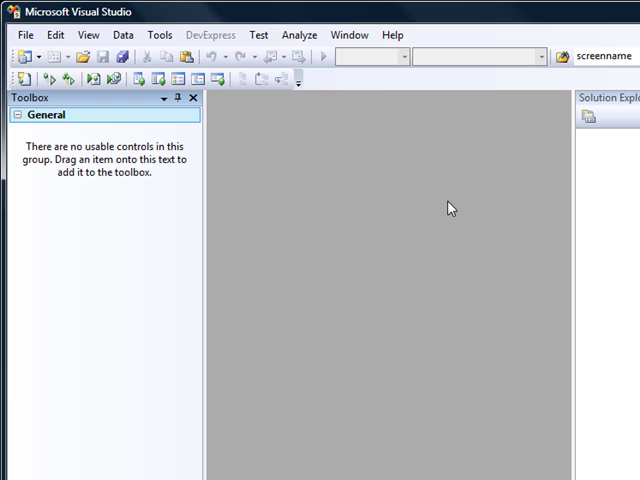
pyautogui.moveTo(440, 314)
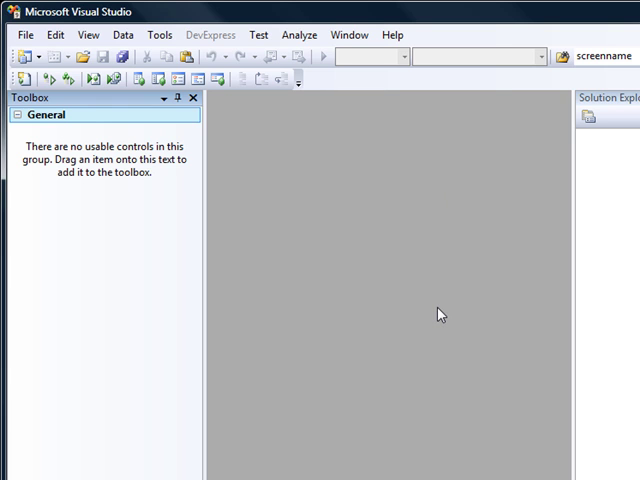
pyautogui.moveTo(378, 376)
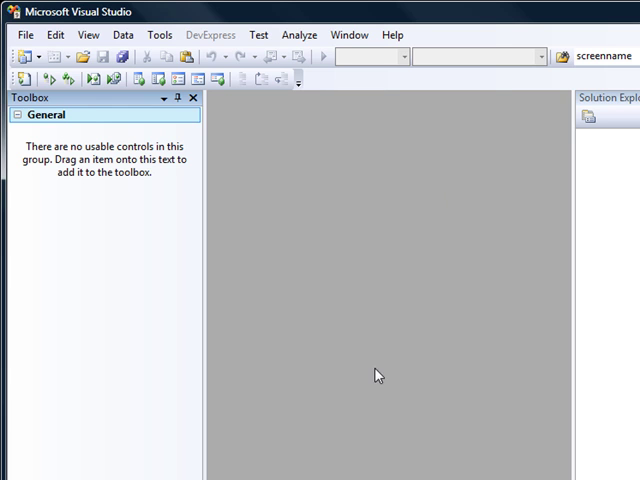
# - Auto Hide All tool windows from the Window menu so the workspace spans the window
pyautogui.click(348, 34)
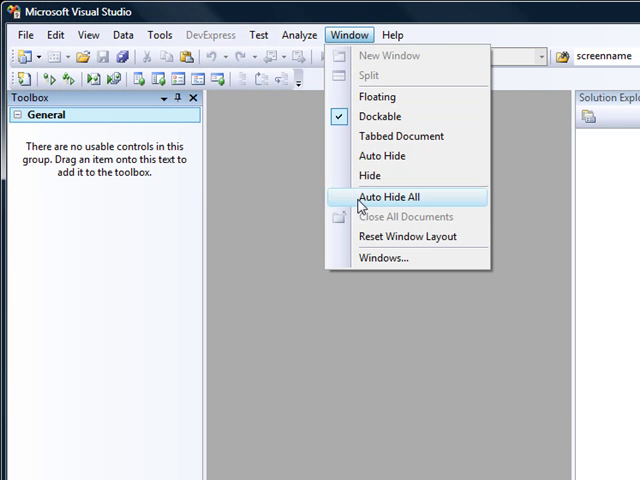
pyautogui.click(392, 196)
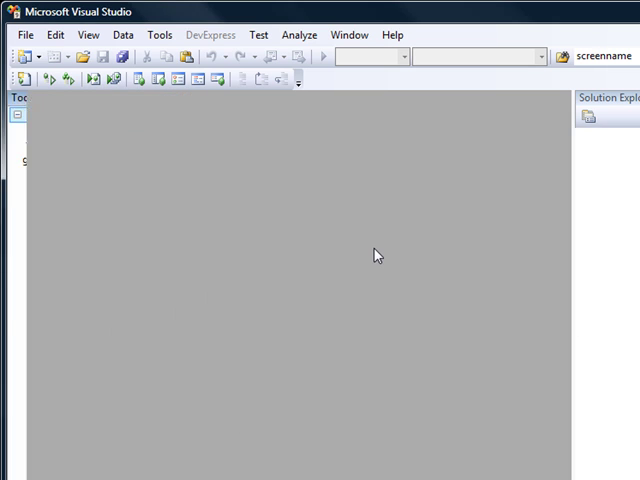